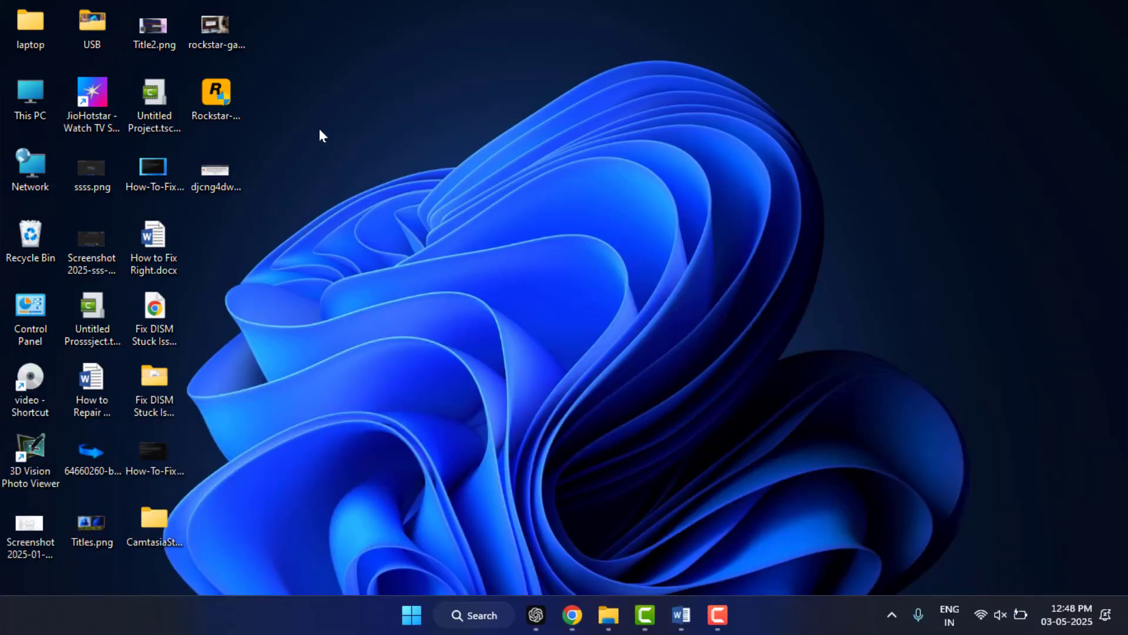
# Step: Launch the Rockstar Games Launcher from its desktop shortcut and dismiss the error message
pyautogui.click(215, 94)
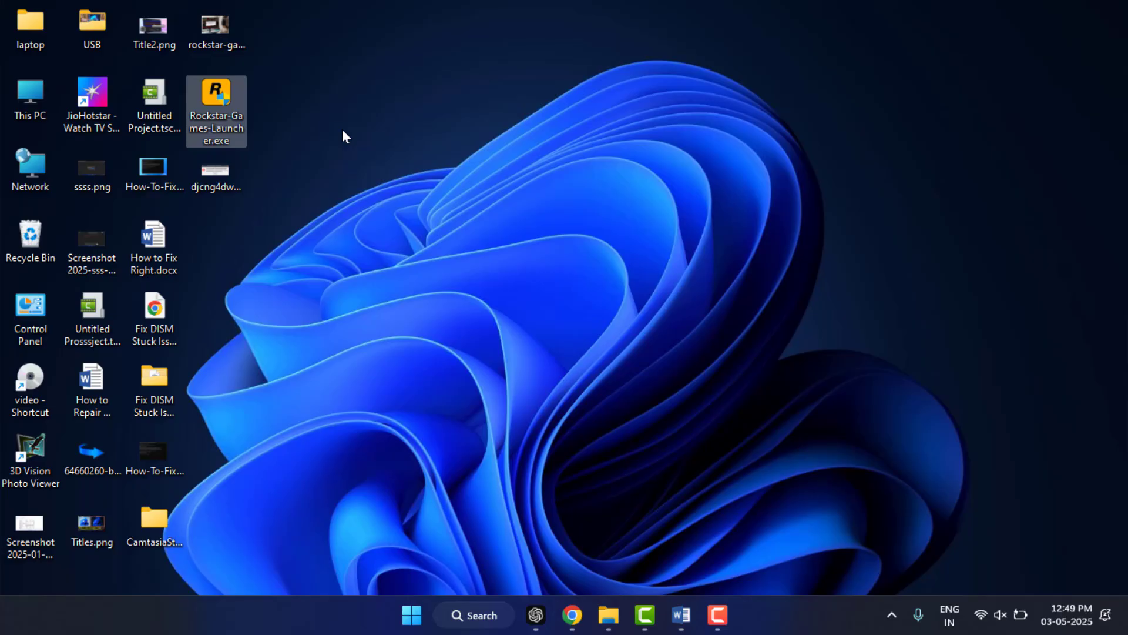
pyautogui.doubleClick(216, 111)
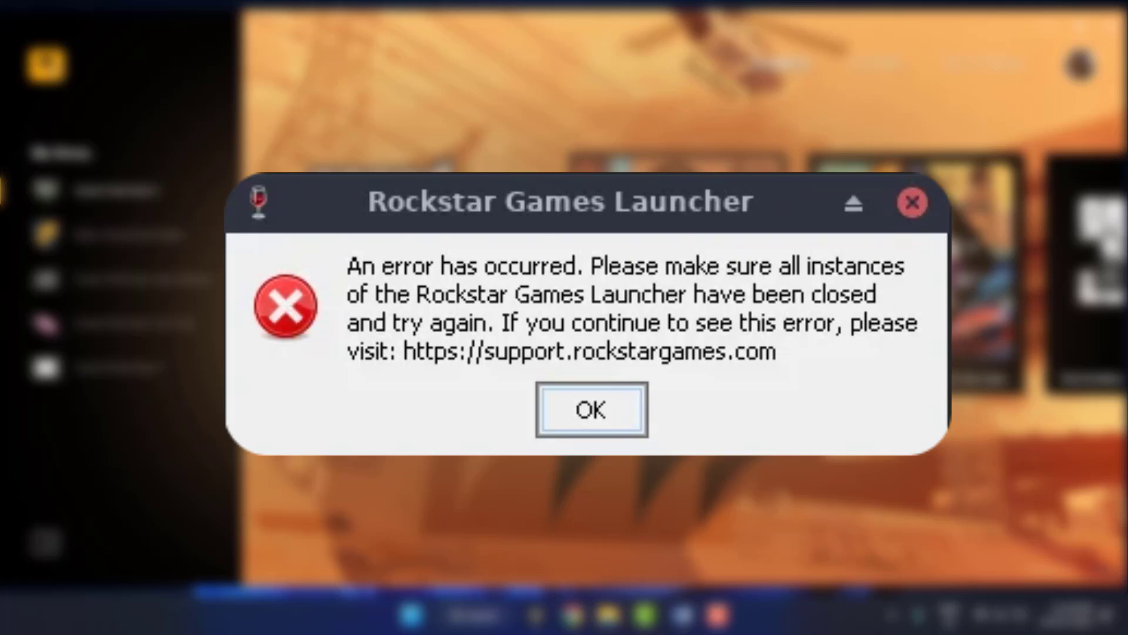
pyautogui.click(591, 410)
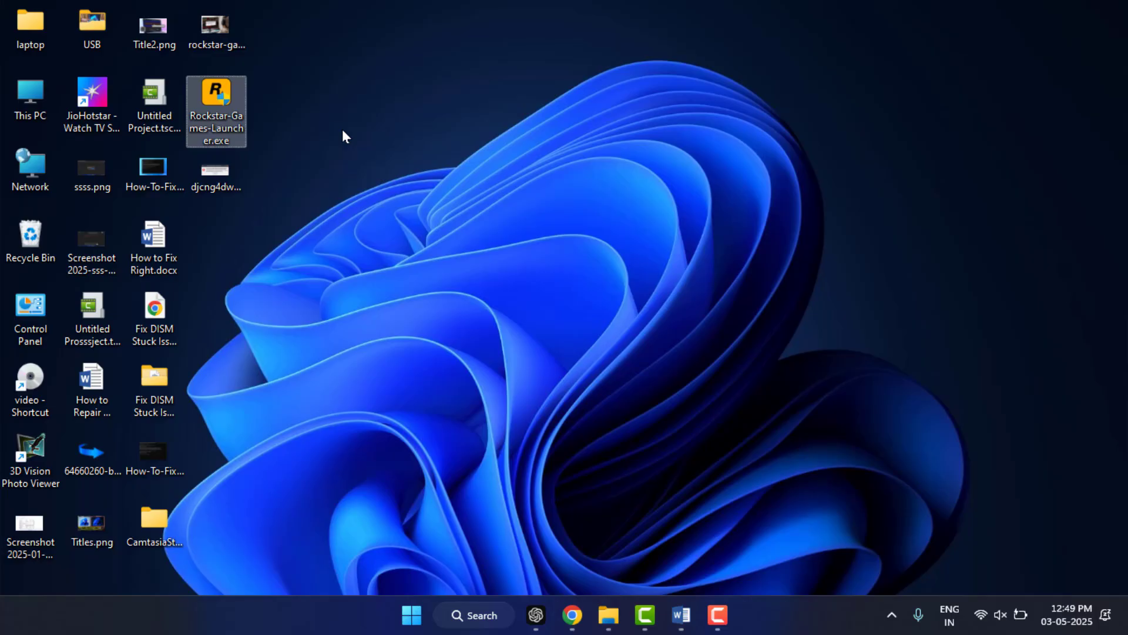
# Step: End the running launcher process in Task Manager, then retry the launcher as administrator
pyautogui.doubleClick(215, 112)
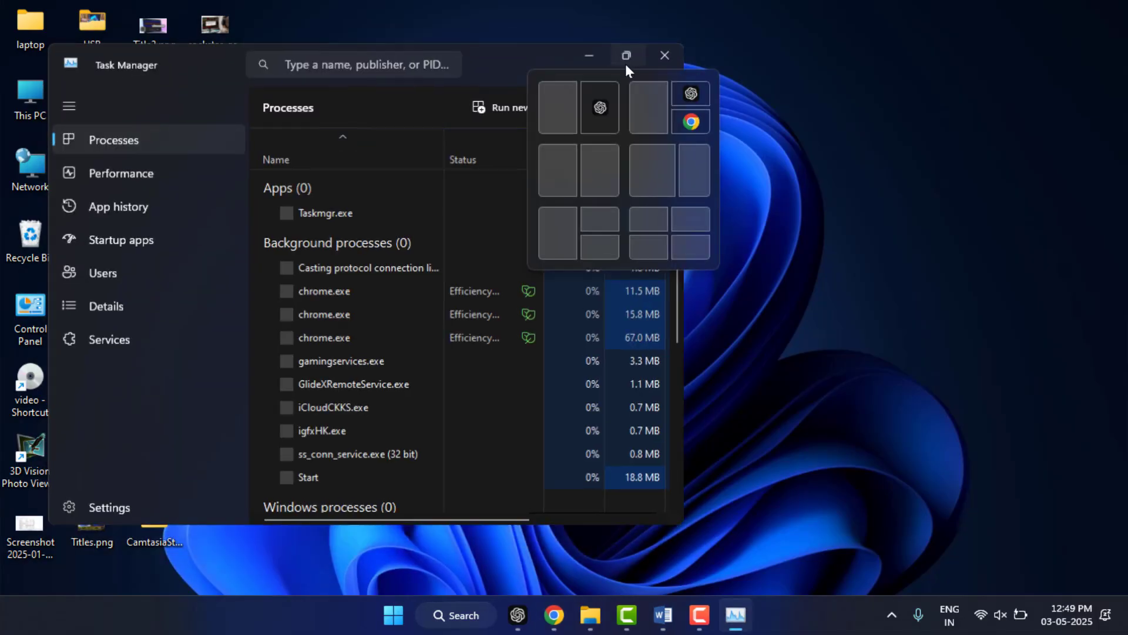
pyautogui.click(626, 55)
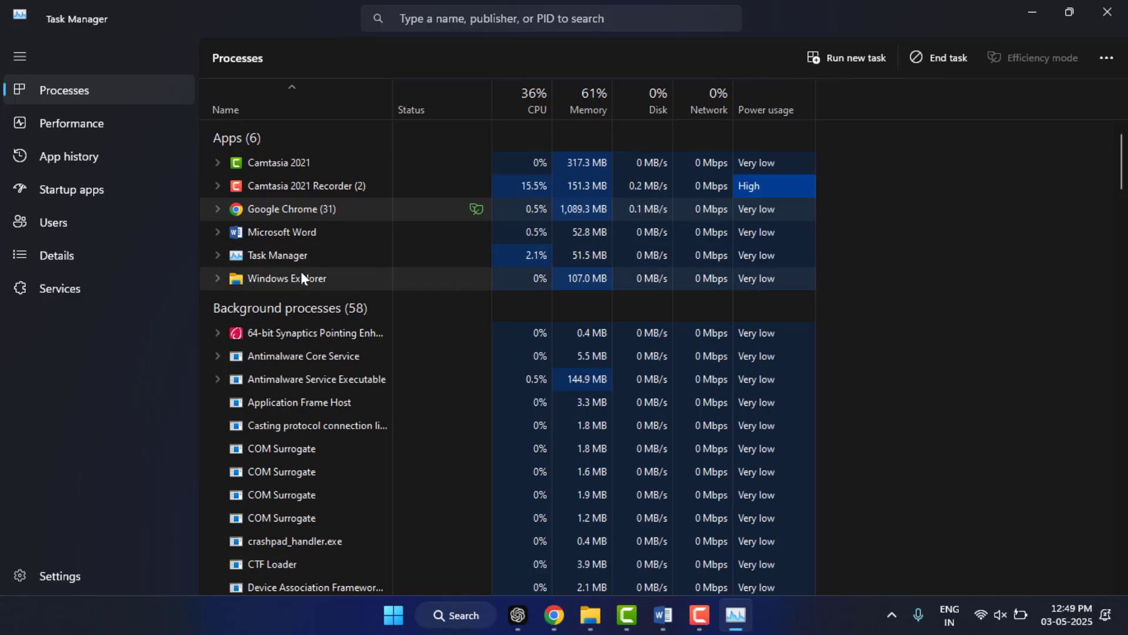
pyautogui.rightClick(281, 232)
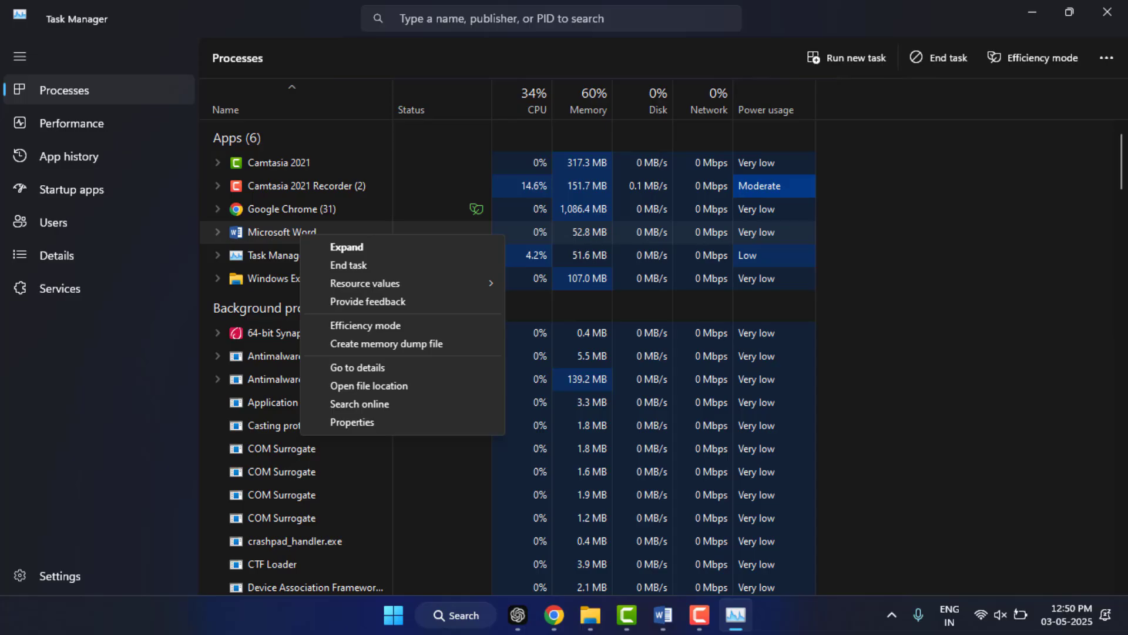
pyautogui.moveTo(1114, 14)
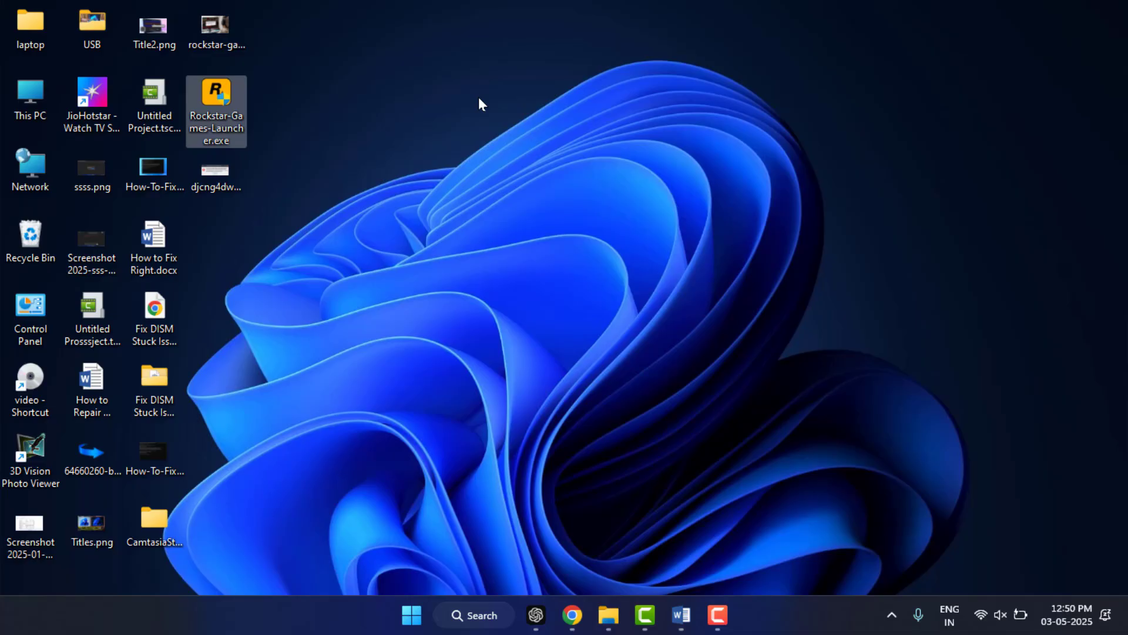
pyautogui.moveTo(227, 108)
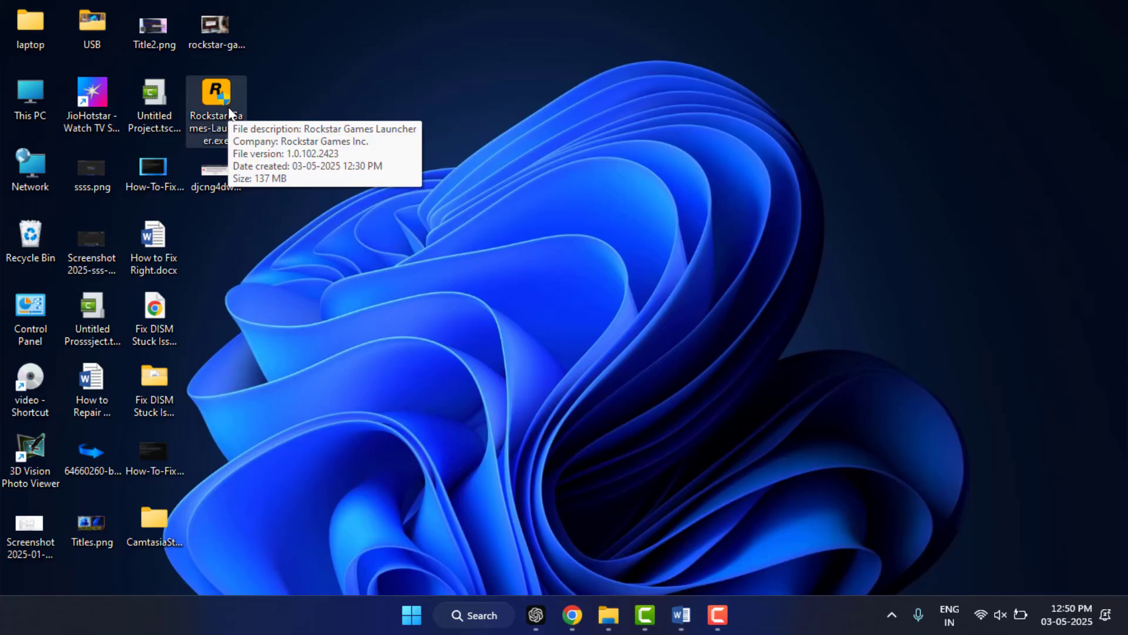
pyautogui.rightClick(215, 91)
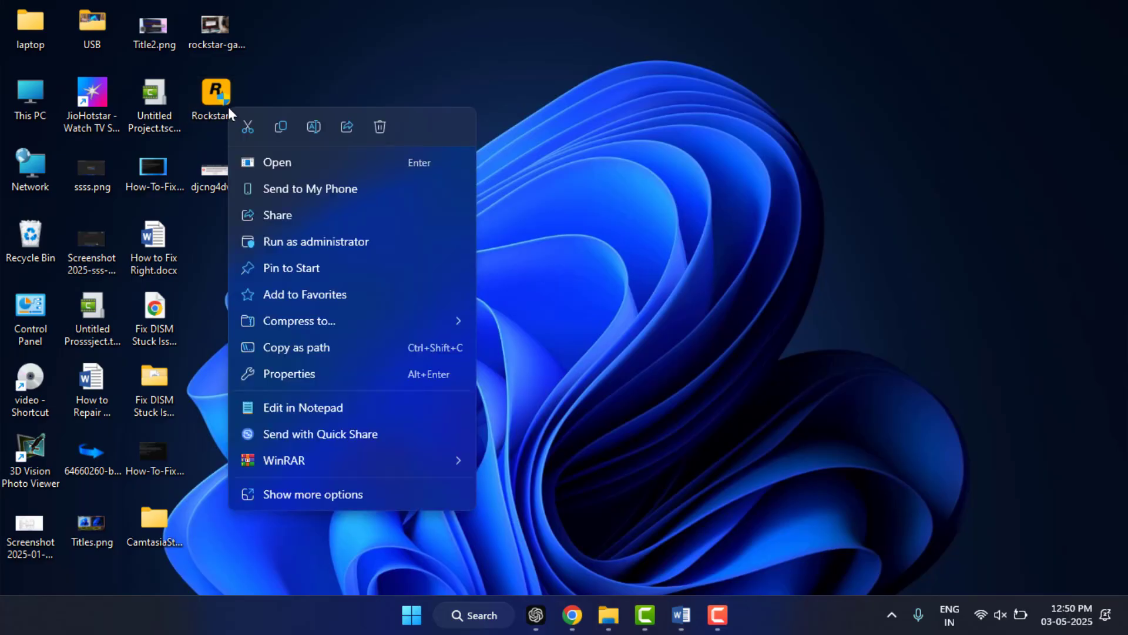
pyautogui.moveTo(316, 241)
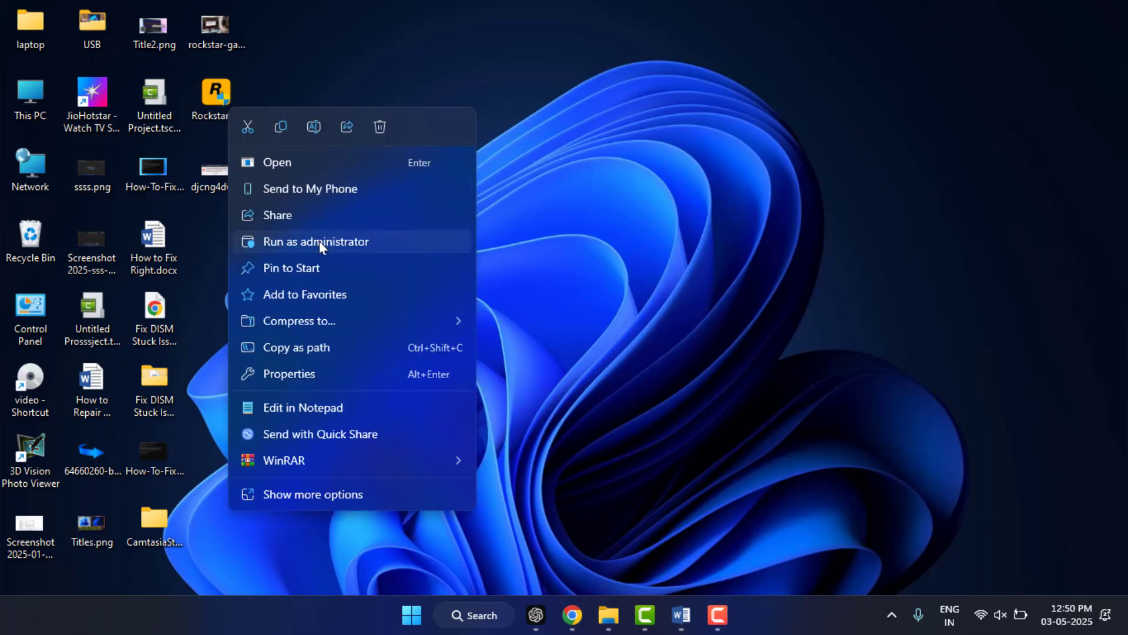
pyautogui.moveTo(533, 209)
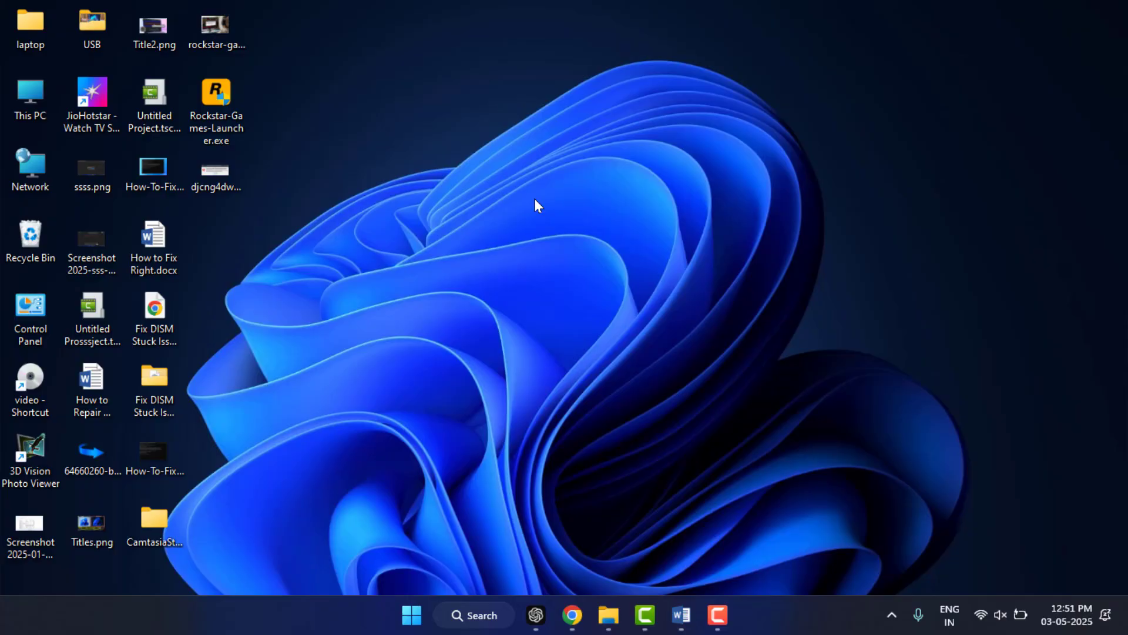
# Step: Open the %localappdata%\Rockstar Games\Launcher cache folder, close it, and relaunch the launcher
pyautogui.click(216, 92)
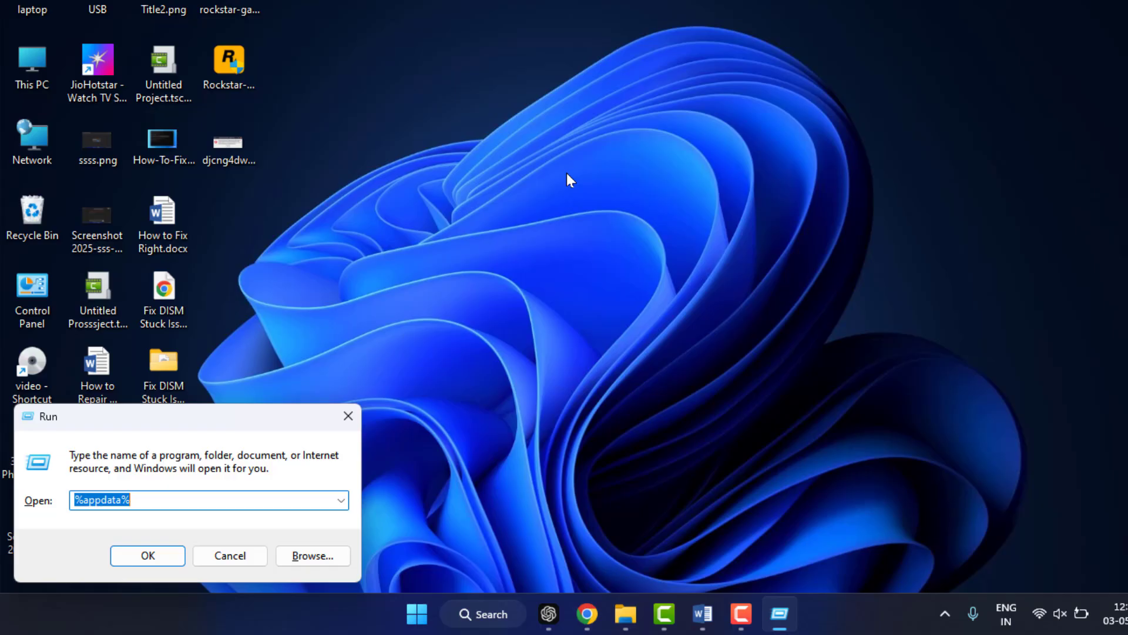
pyautogui.write('%localappdata%\\Rockstar Games\\Launcher')
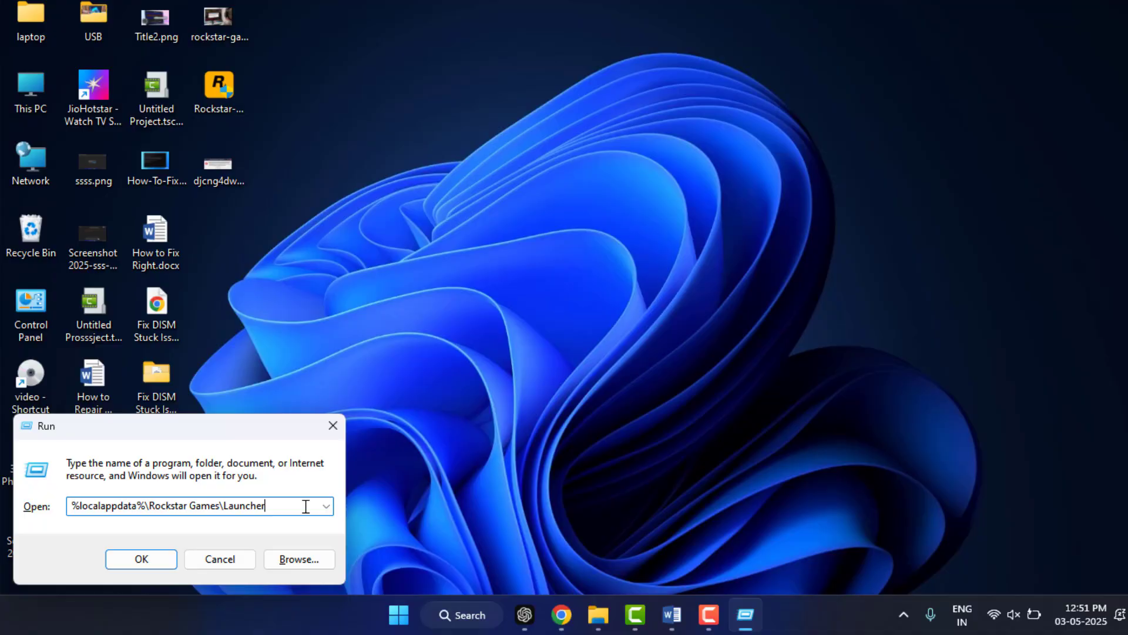
pyautogui.click(139, 559)
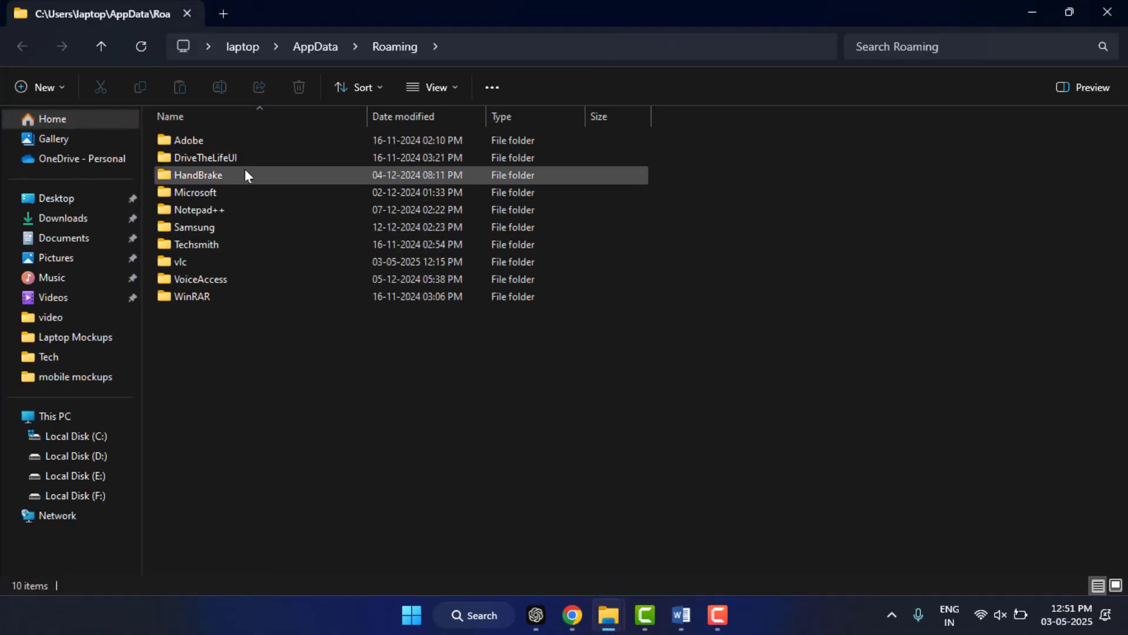
pyautogui.click(197, 175)
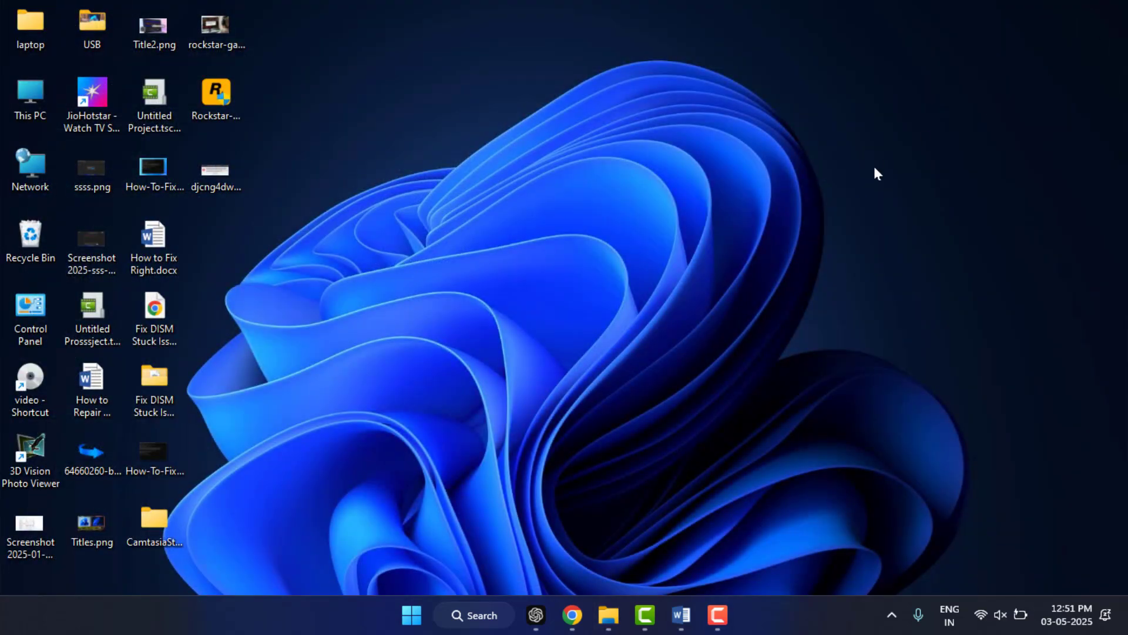
pyautogui.click(215, 94)
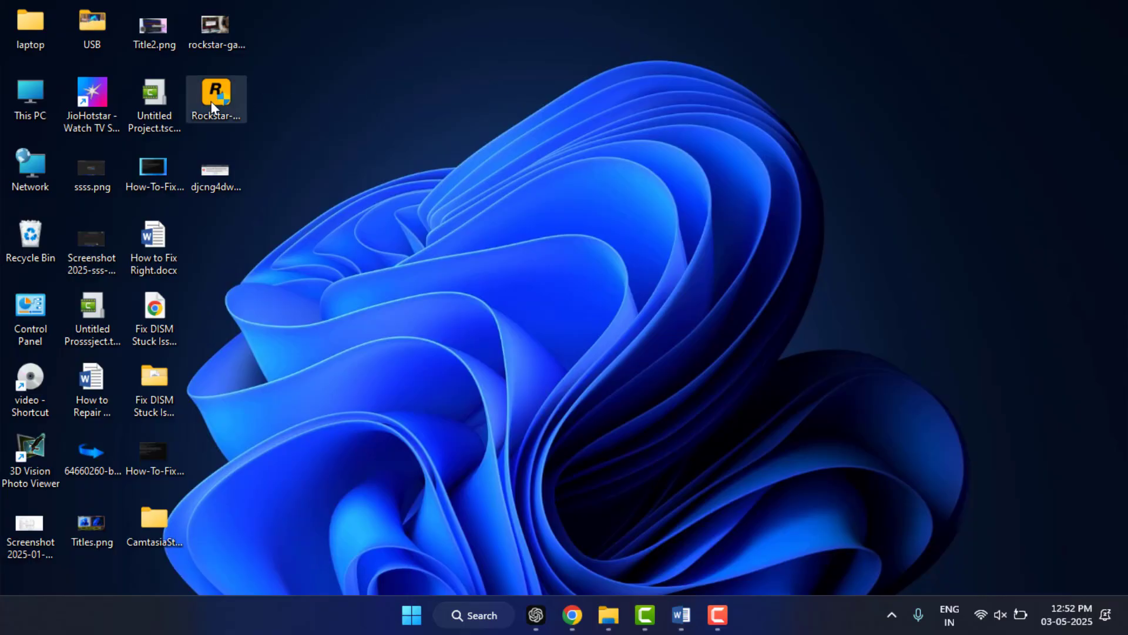
pyautogui.doubleClick(216, 92)
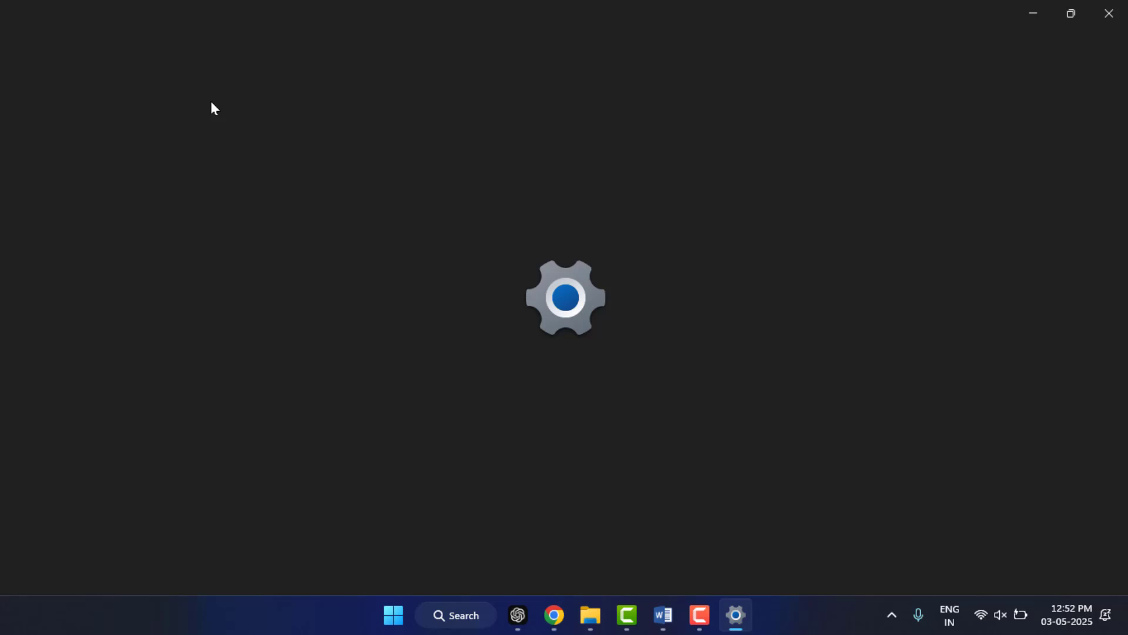
# Step: Navigate Settings to Privacy & security > Windows Security > Virus & threat protection settings
pyautogui.click(734, 615)
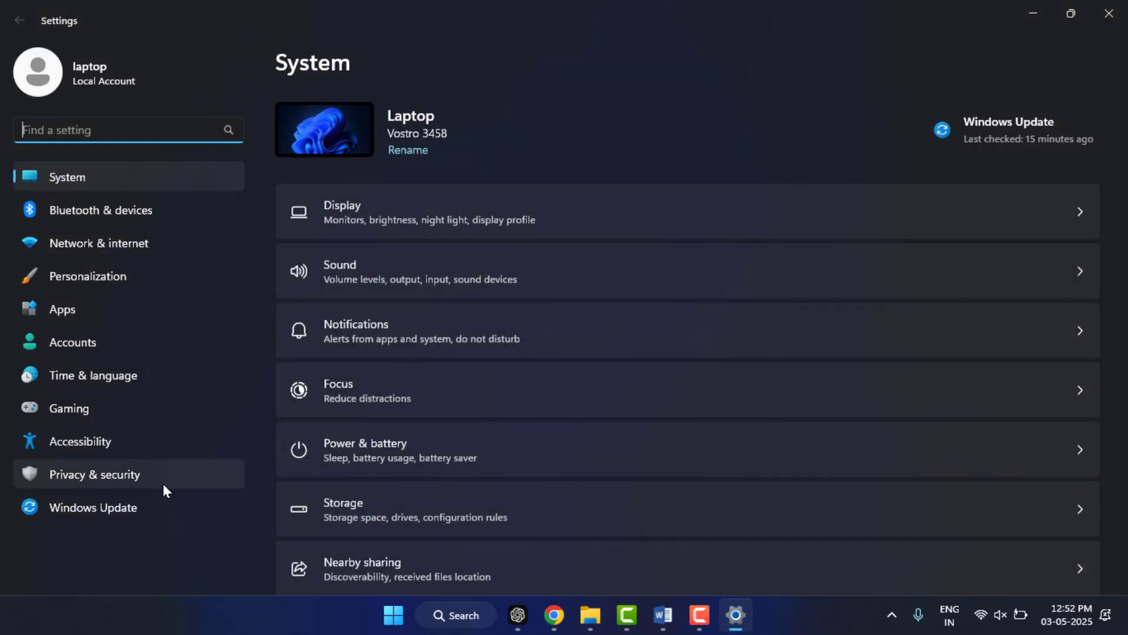
pyautogui.click(94, 473)
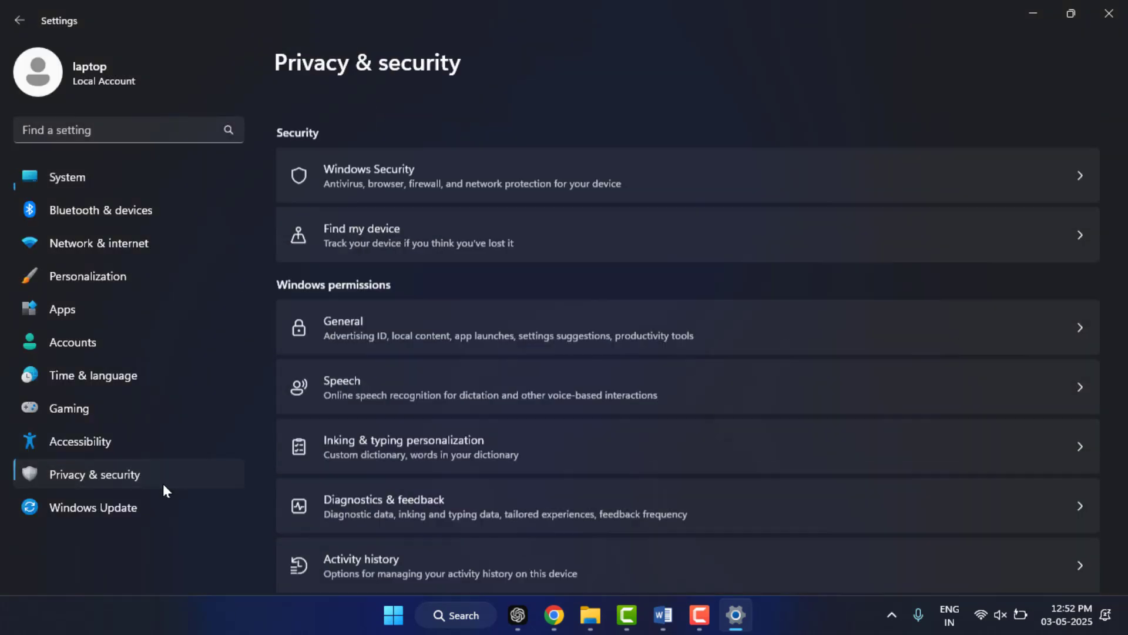
pyautogui.scroll(-3)
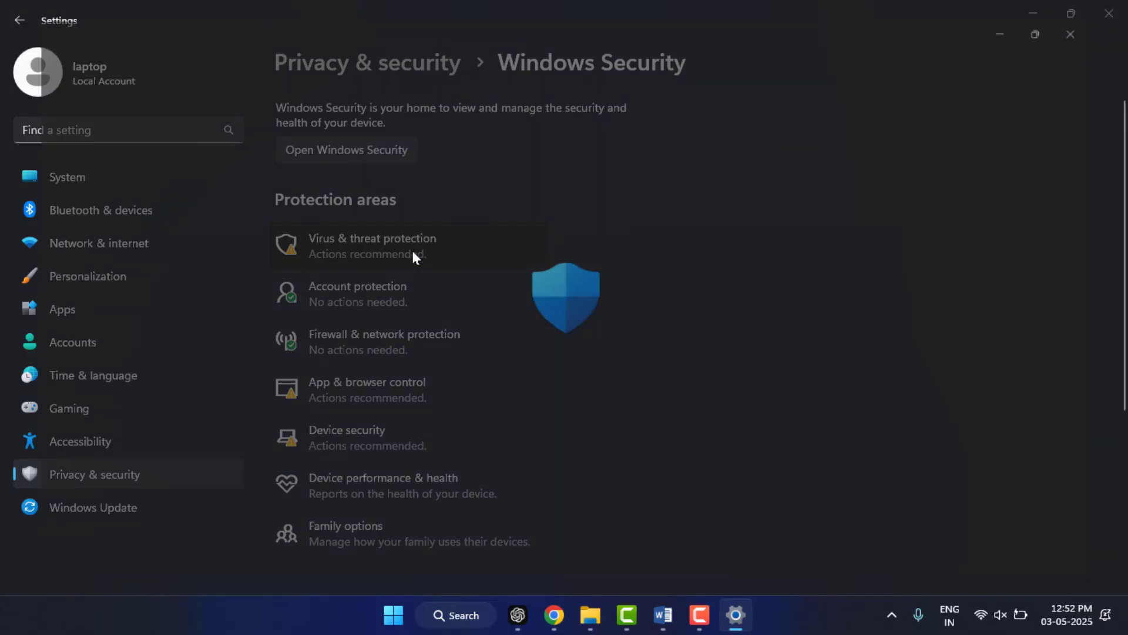
pyautogui.click(372, 245)
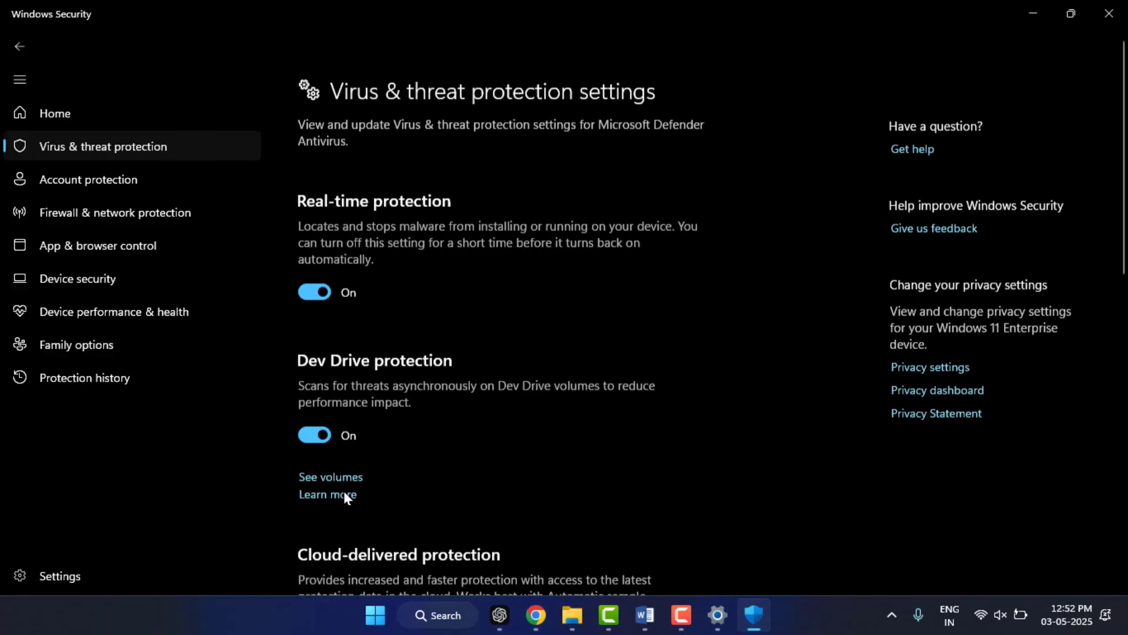
# Step: Switch Real-time protection off and confirm the prompt
pyautogui.click(315, 291)
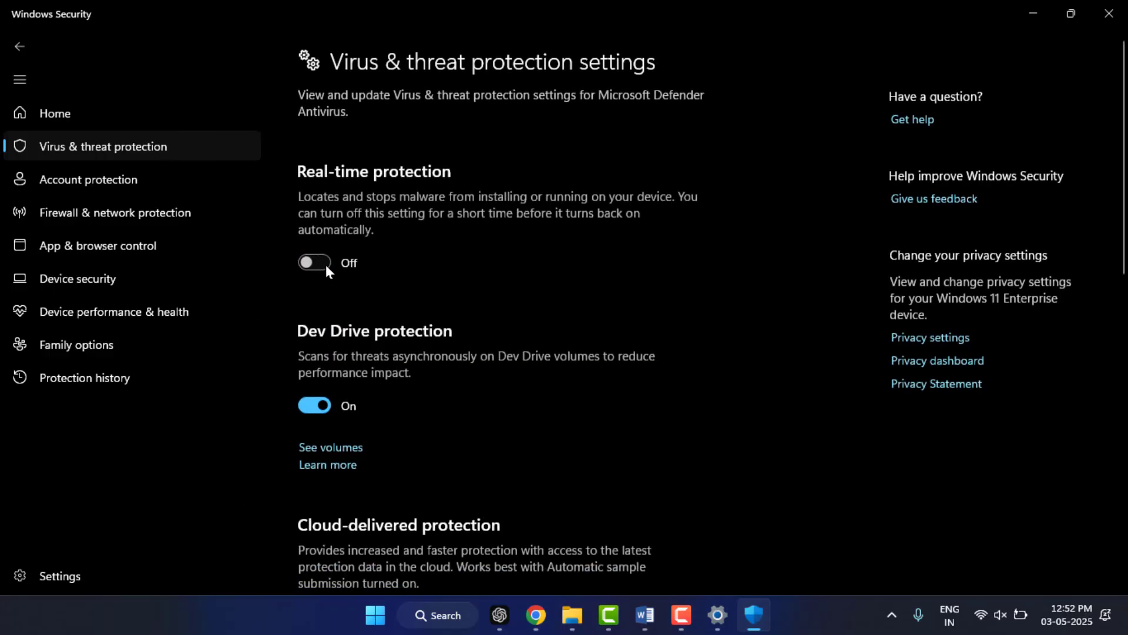
pyautogui.click(314, 262)
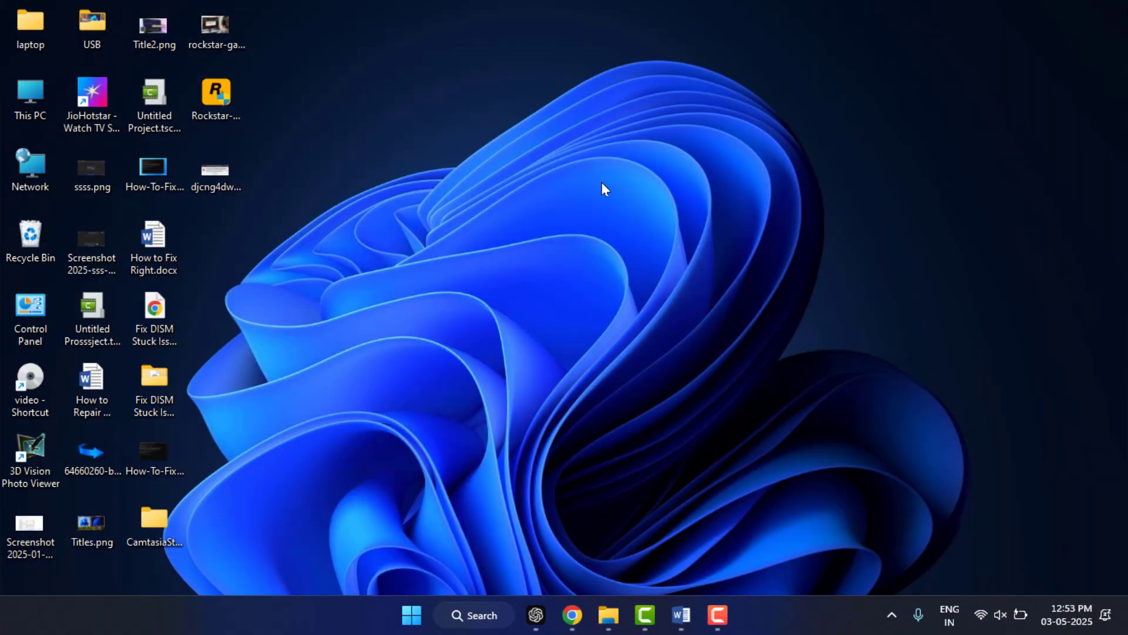
pyautogui.moveTo(515, 201)
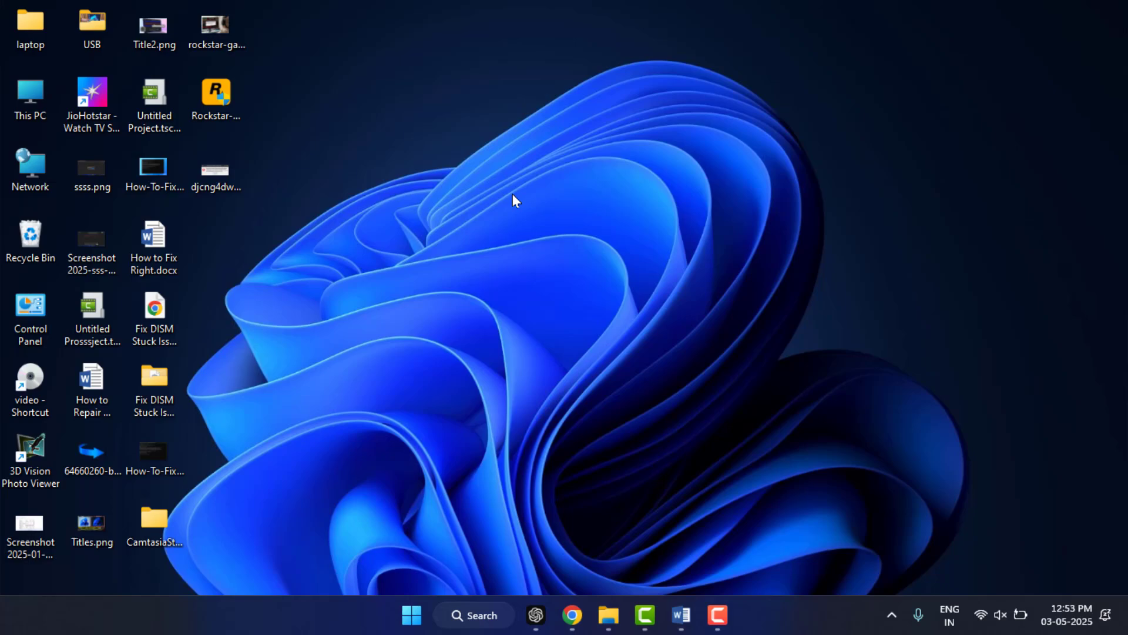